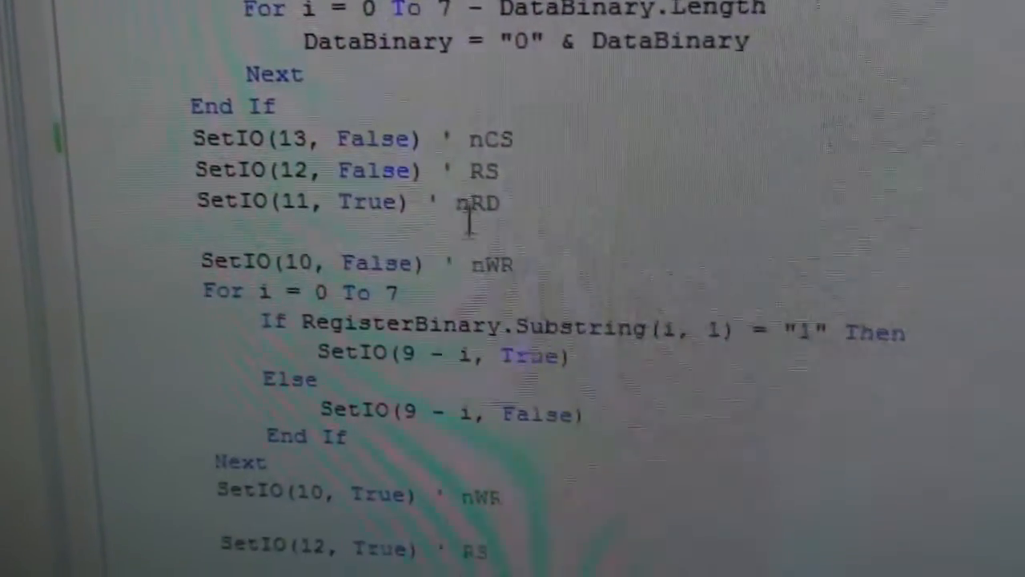
- Enable the seven-segment clock checkbox so the display changes from ABCD to 1426
scroll(down, 3)
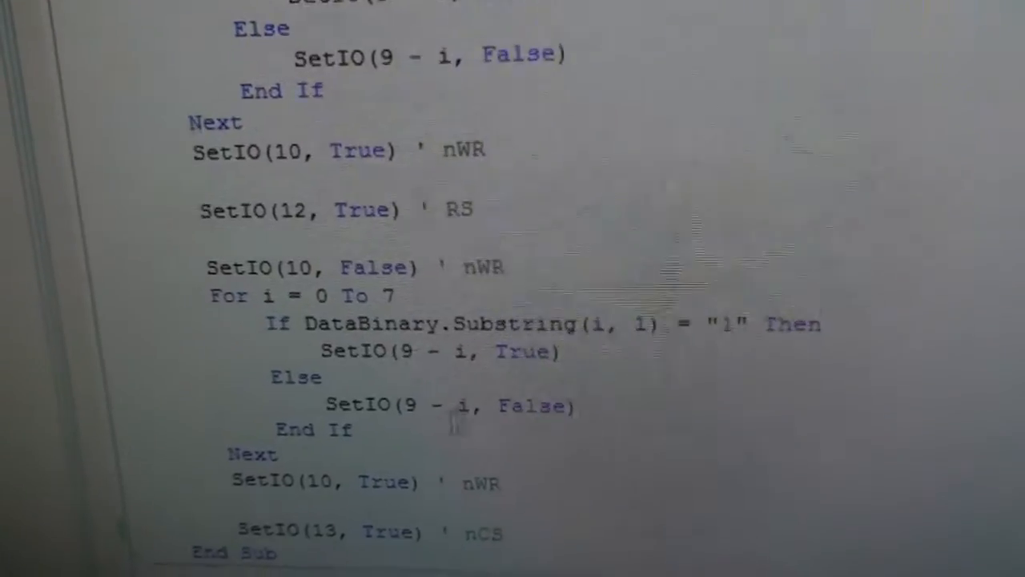
scroll(down, 3)
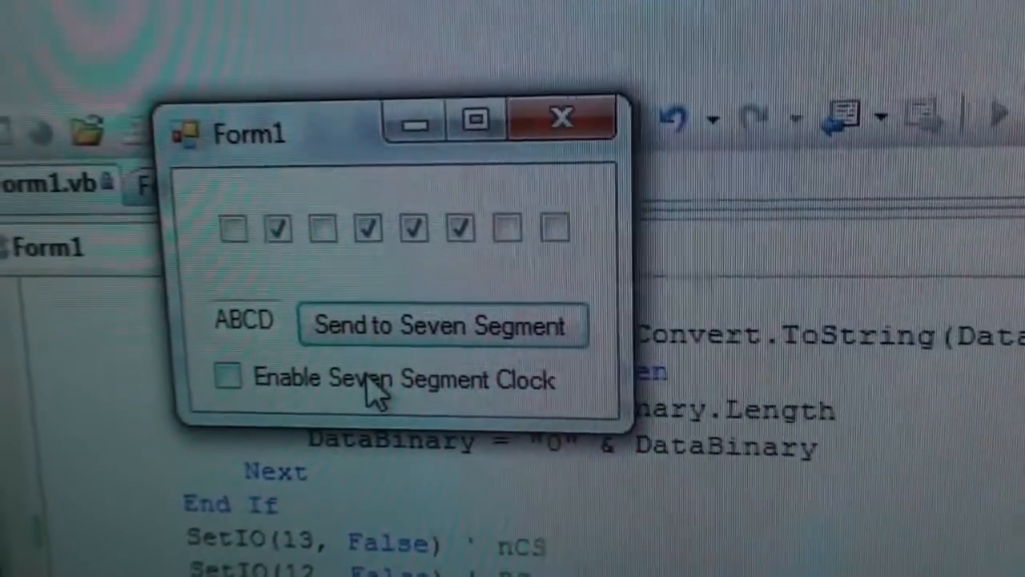
click(227, 378)
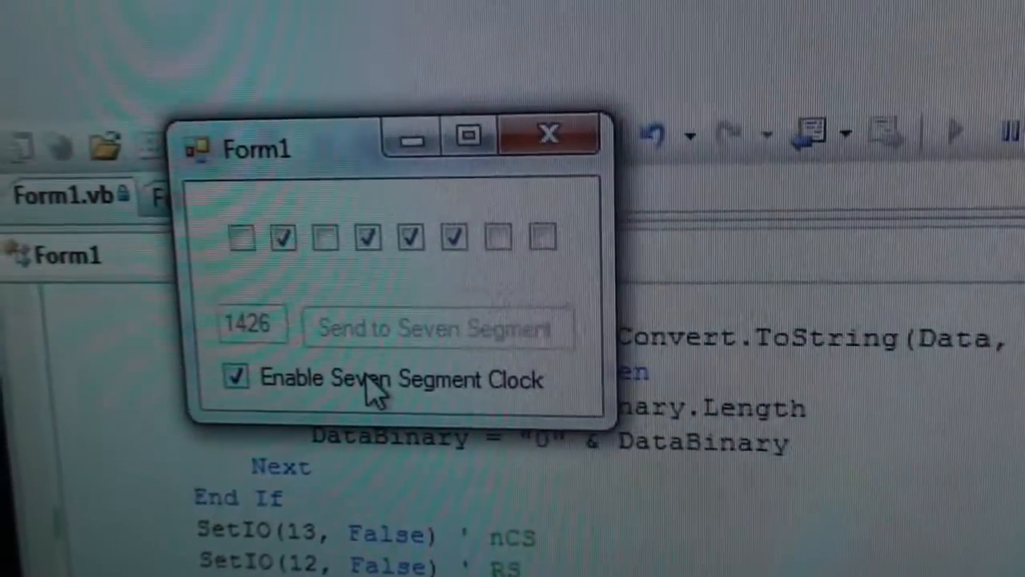